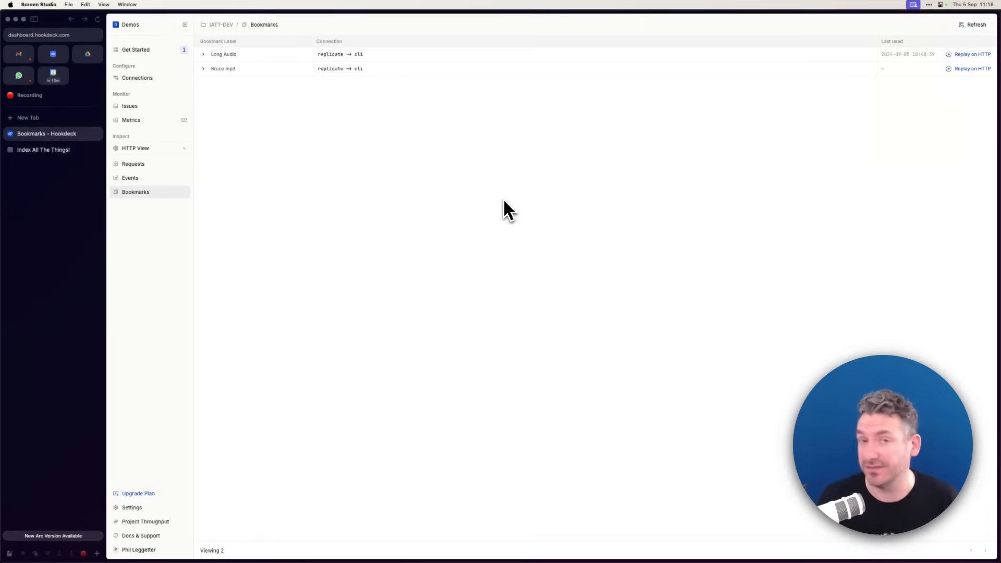
mouse_move(485, 204)
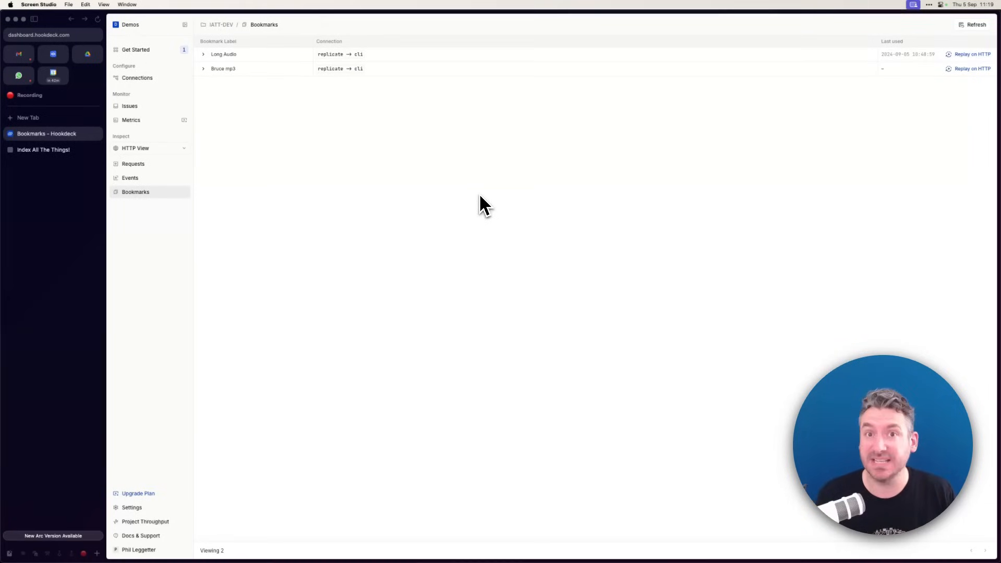
mouse_move(456, 181)
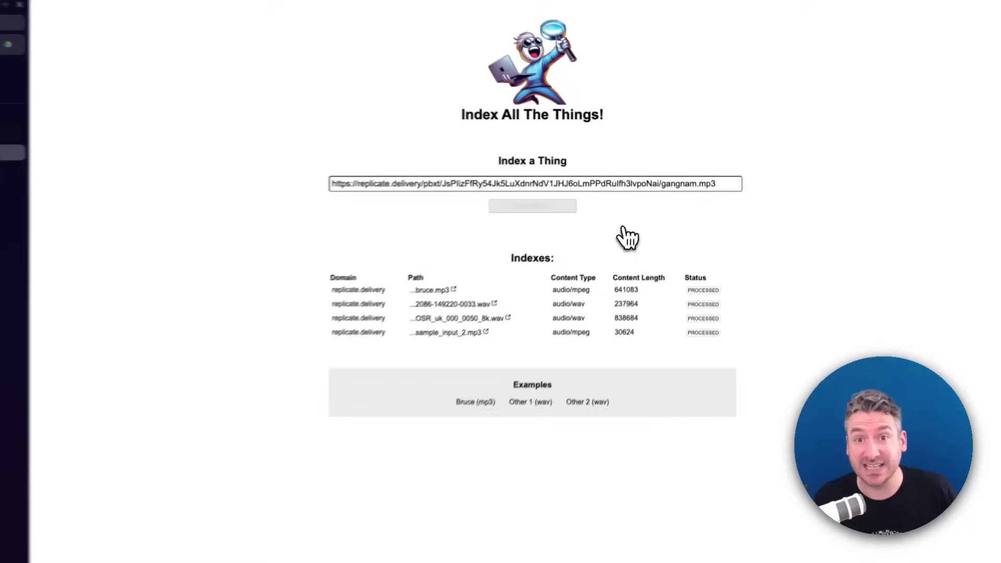
Step: Submit gangnam.mp3 for indexing and return to the Hookdeck bookmarks tab
left_click(551, 218)
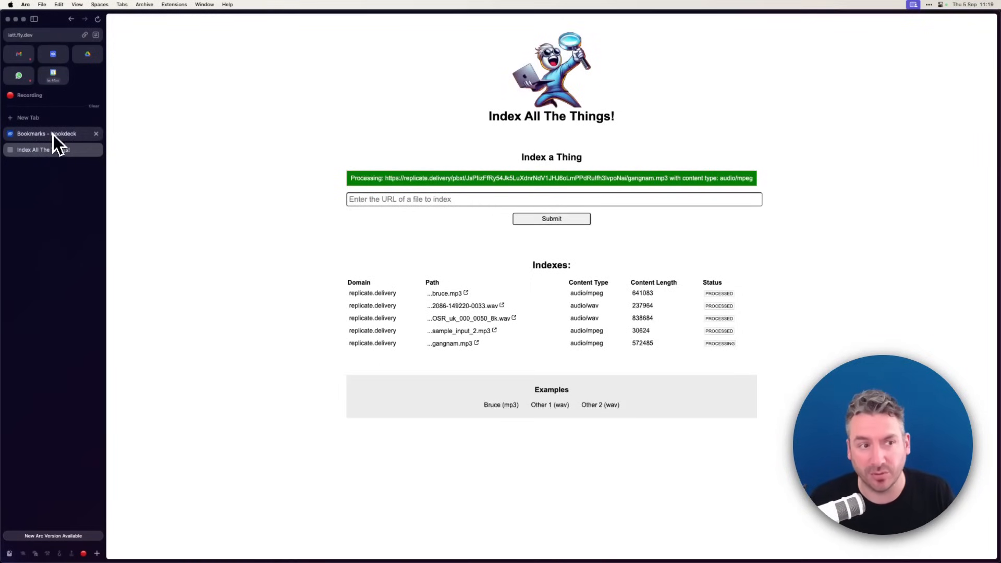
left_click(46, 134)
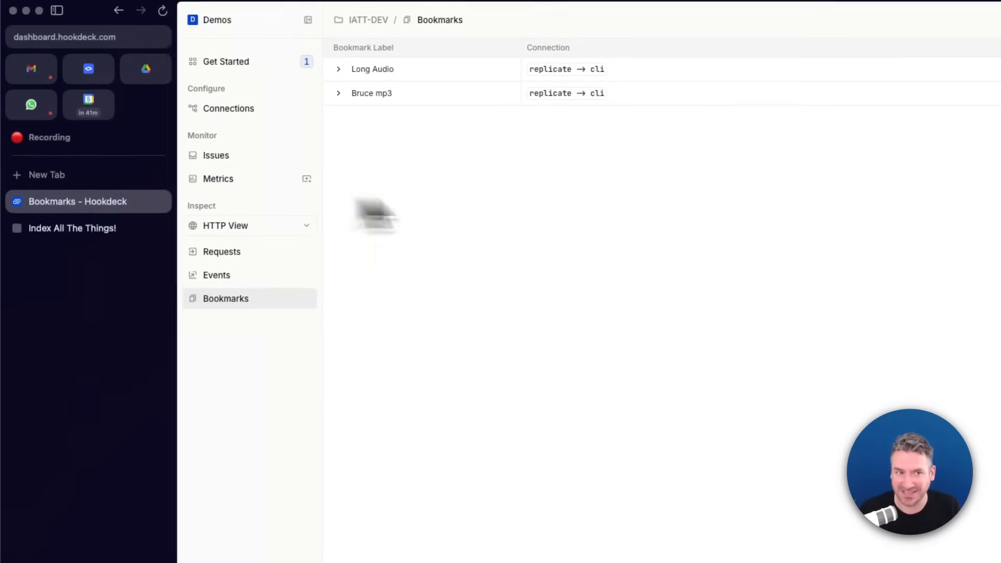
Step: Refresh the Events list and expand the newest replicate → iatt-fly event
left_click(216, 275)
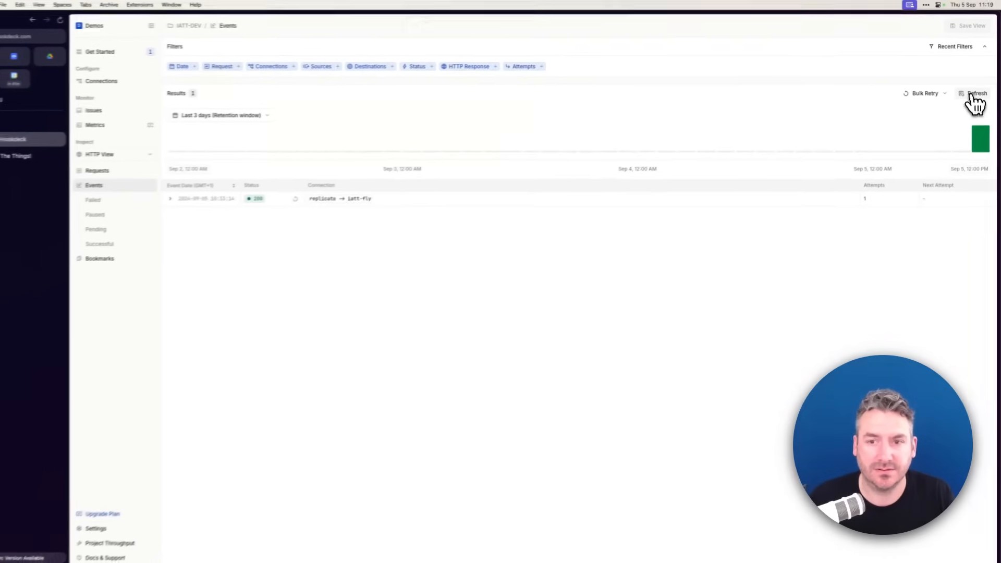
left_click(978, 93)
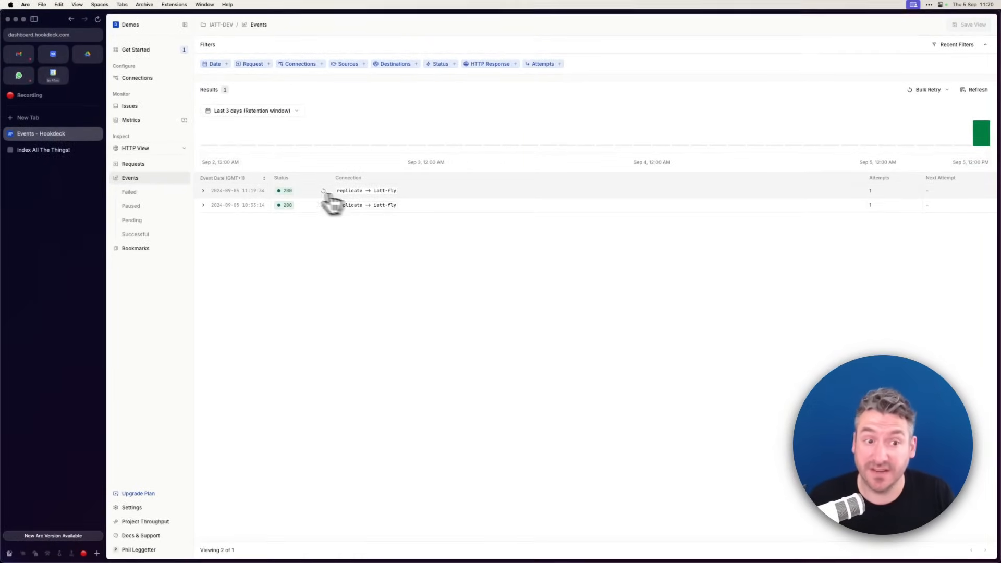
left_click(203, 191)
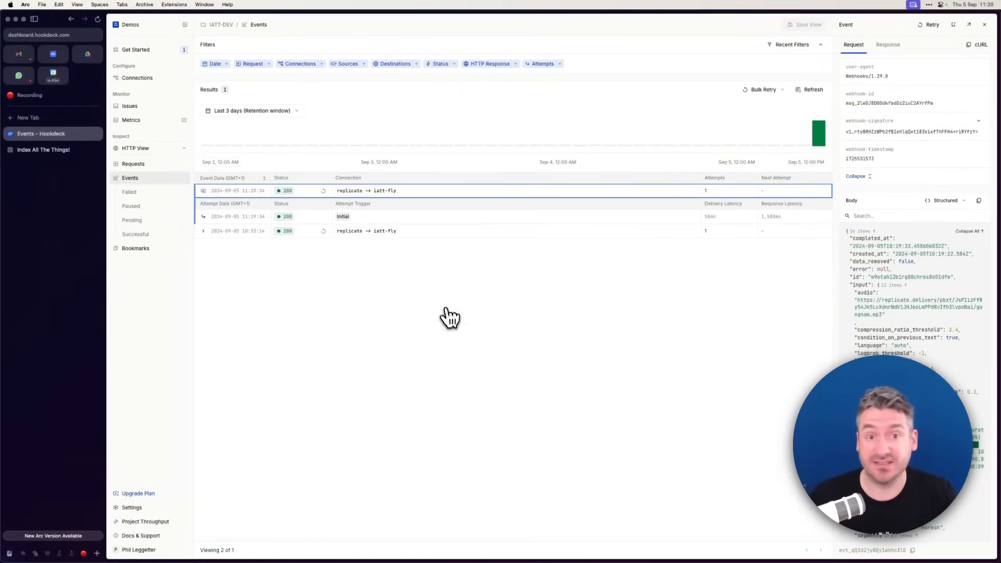
mouse_move(453, 321)
type("G")
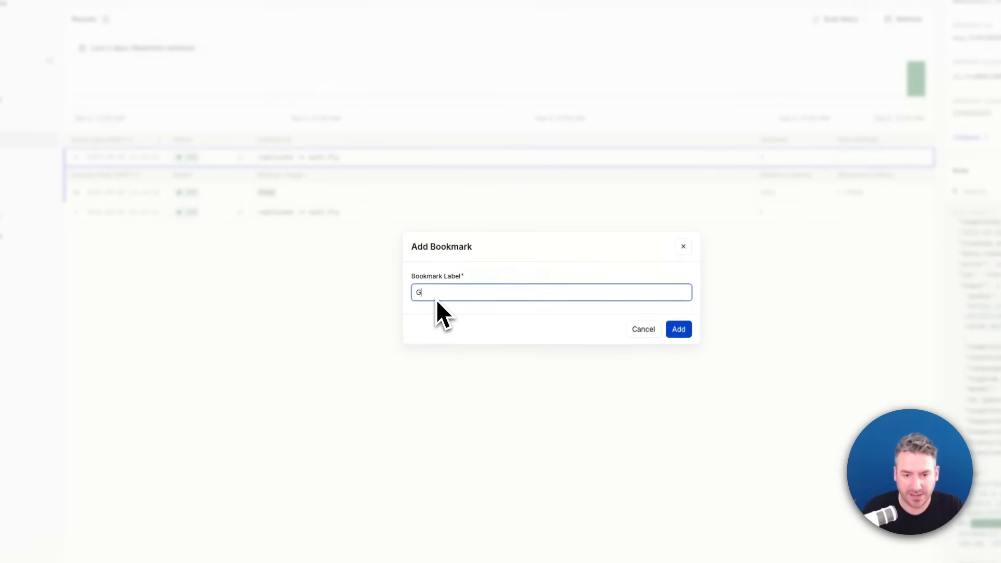
Step: Save the event as bookmark 'Gangnam style' and view the bookmarks list
type("angnam")
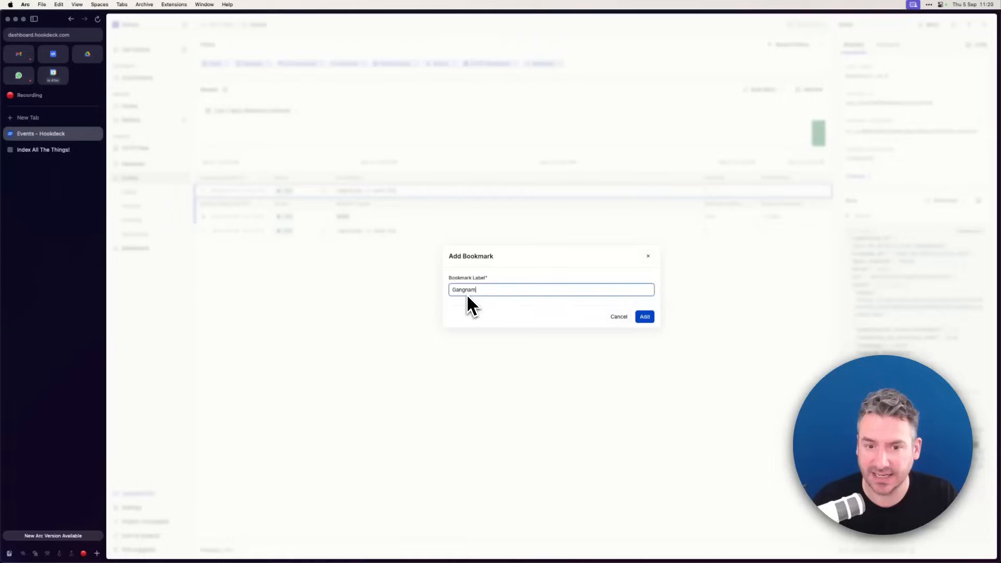
type("style")
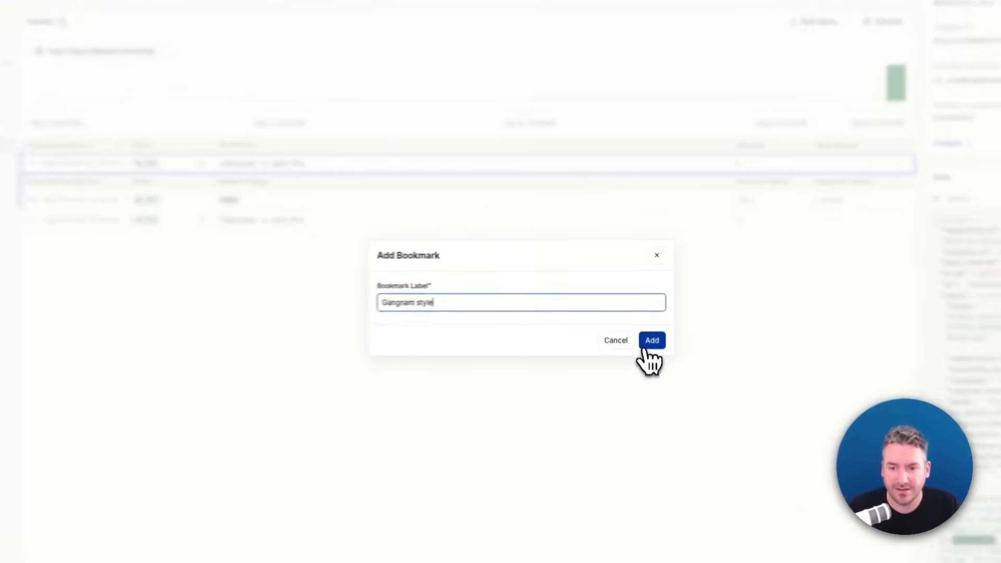
left_click(652, 340)
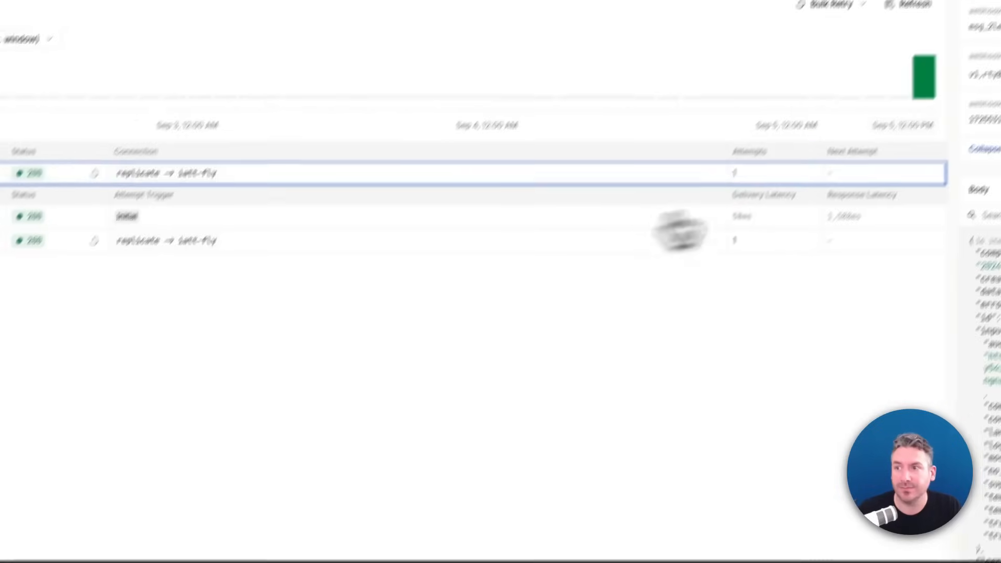
left_click(111, 303)
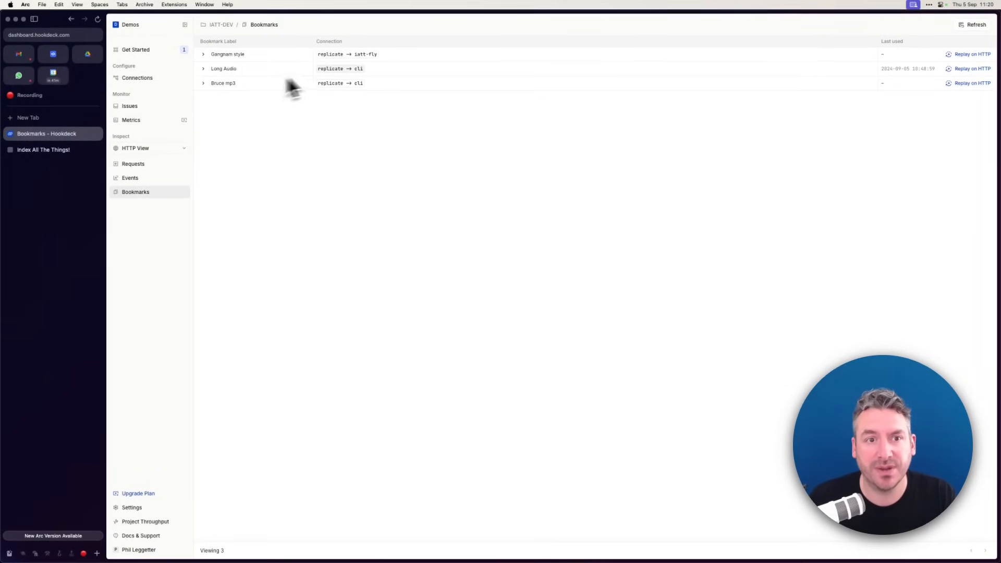
mouse_move(355, 68)
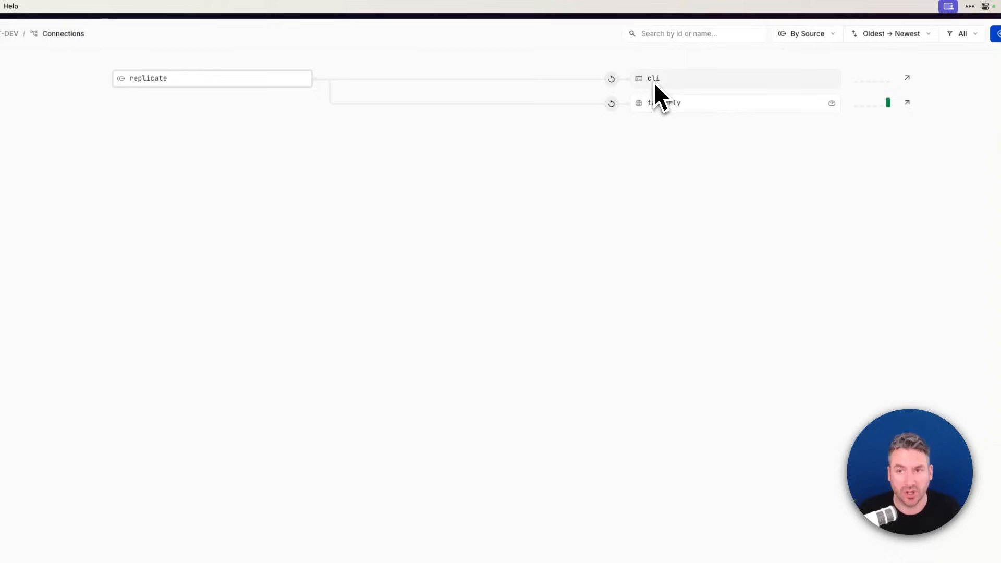
Step: Inspect the replicate → cli connection
left_click(153, 262)
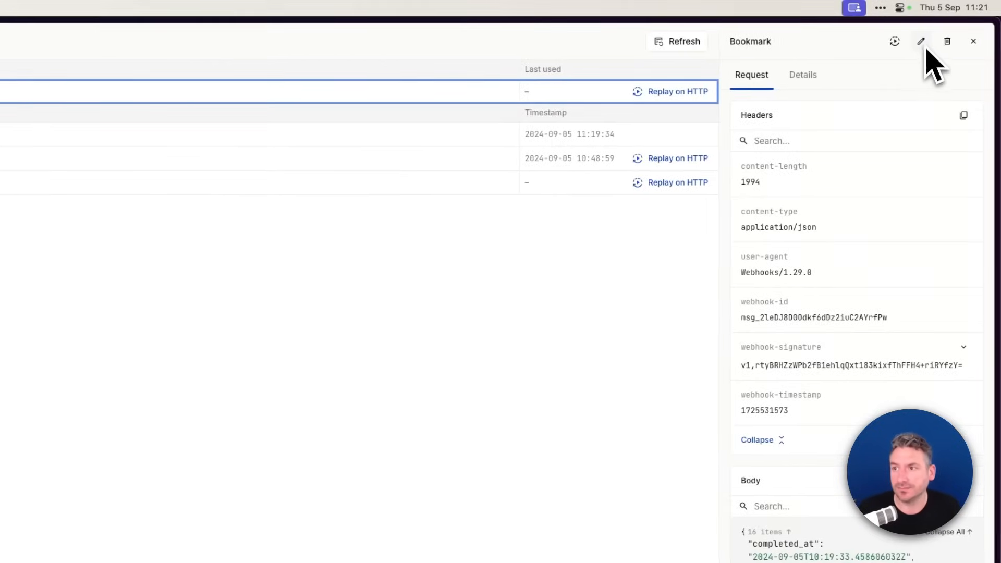
Step: Edit the Gangnam style bookmark's connection to replicate → cli and save
left_click(921, 41)
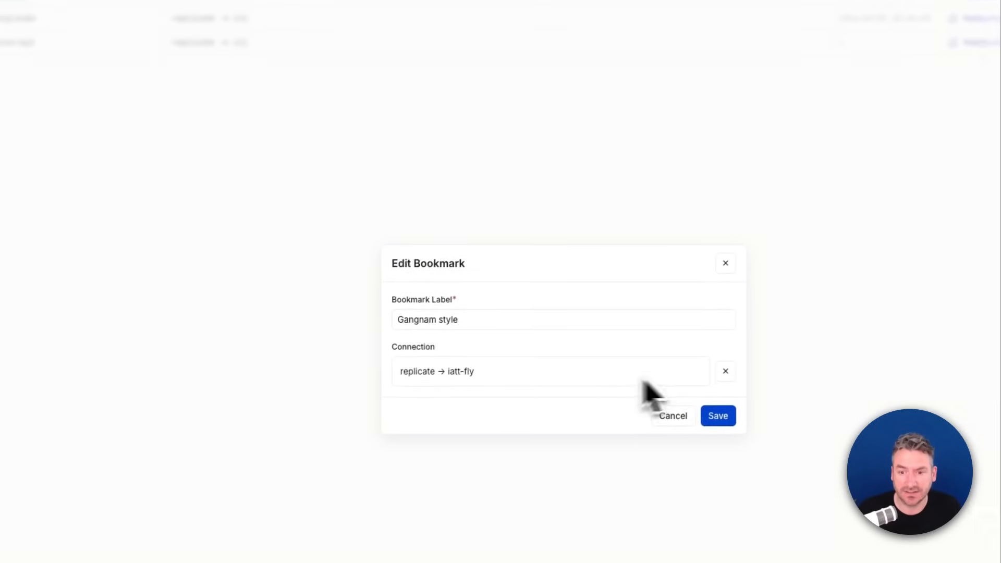
left_click(550, 371)
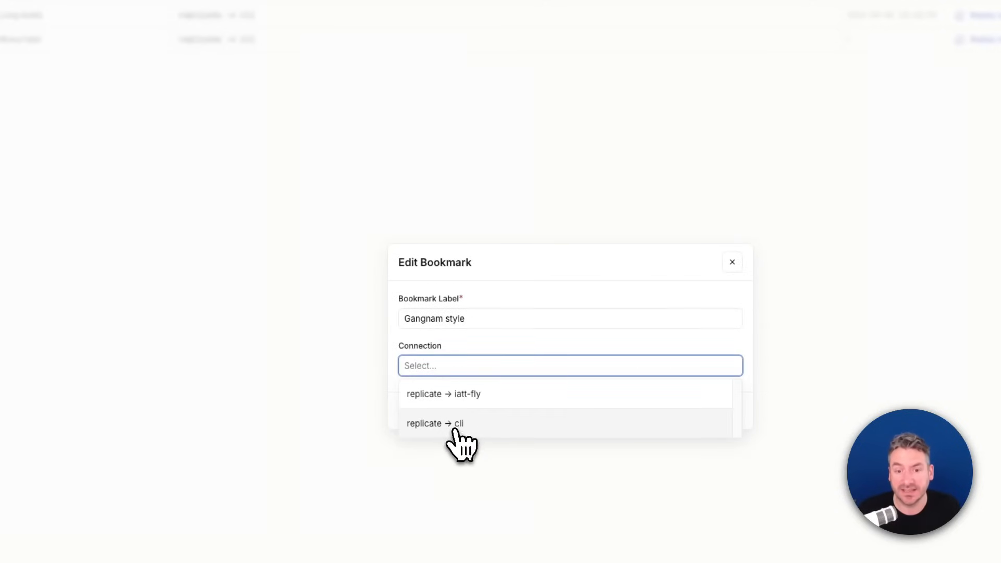
left_click(435, 424)
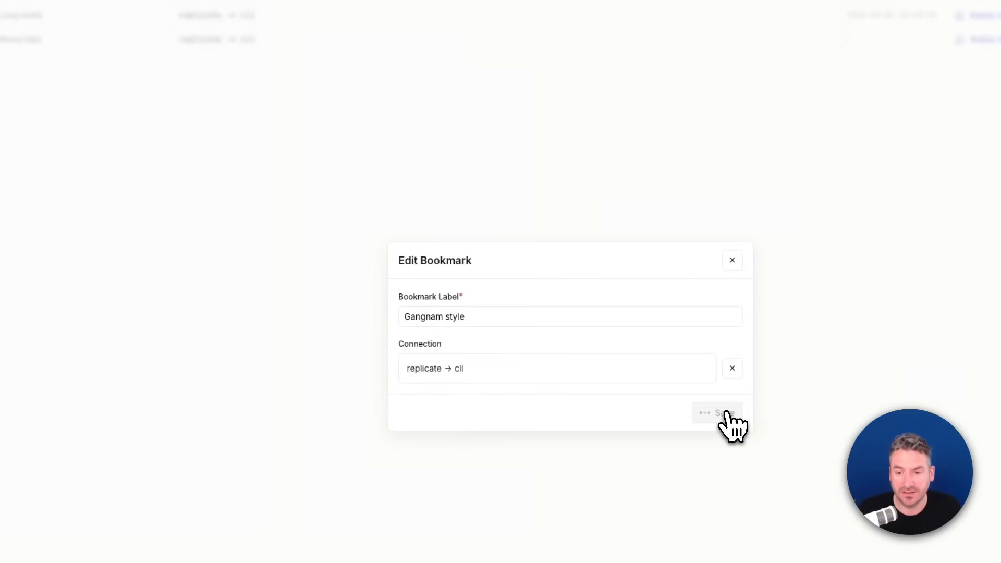
left_click(717, 412)
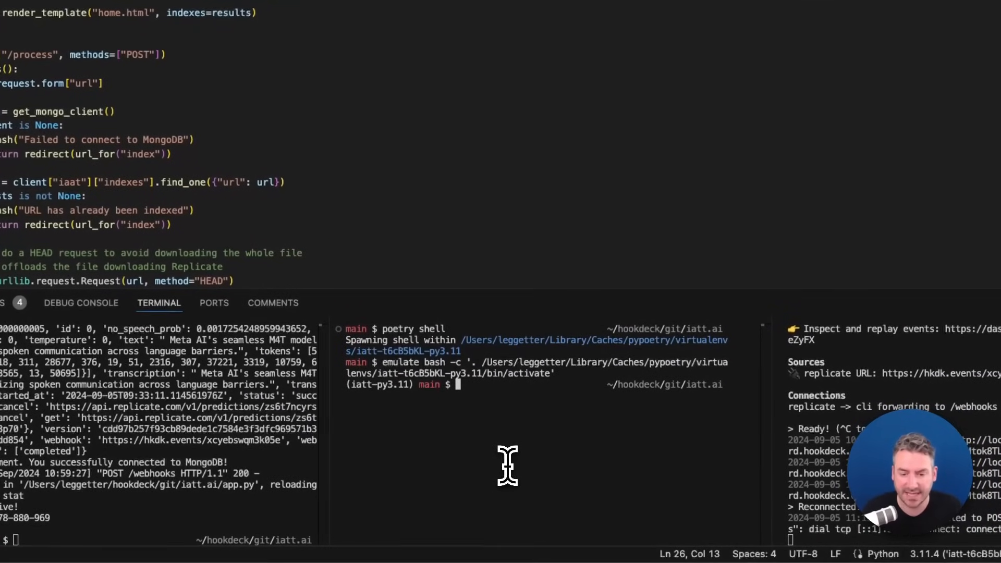
Step: Run 'hookdeck listen 5000 replicate' in the VS Code terminal
type("hookdeck listen 500")
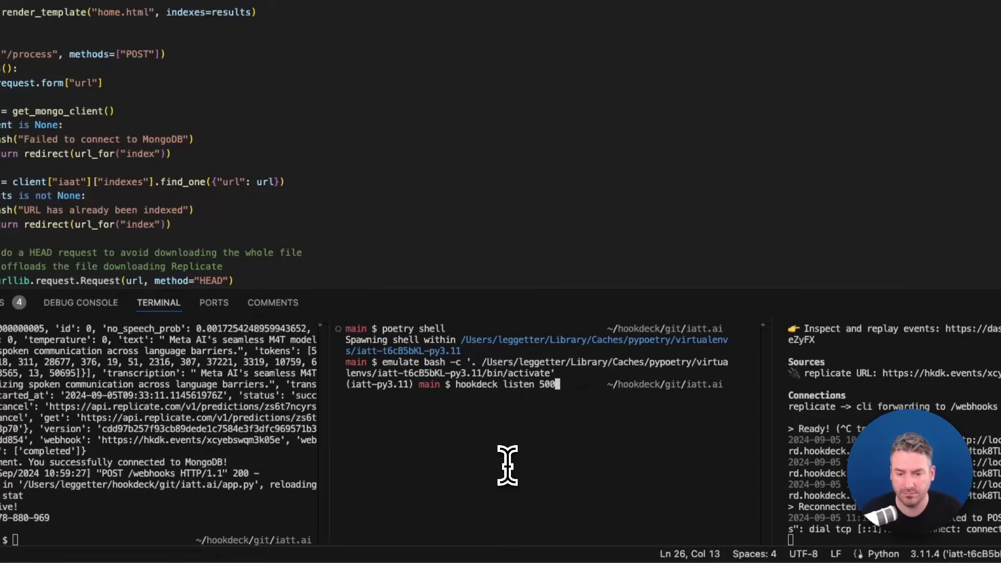
type("replicate")
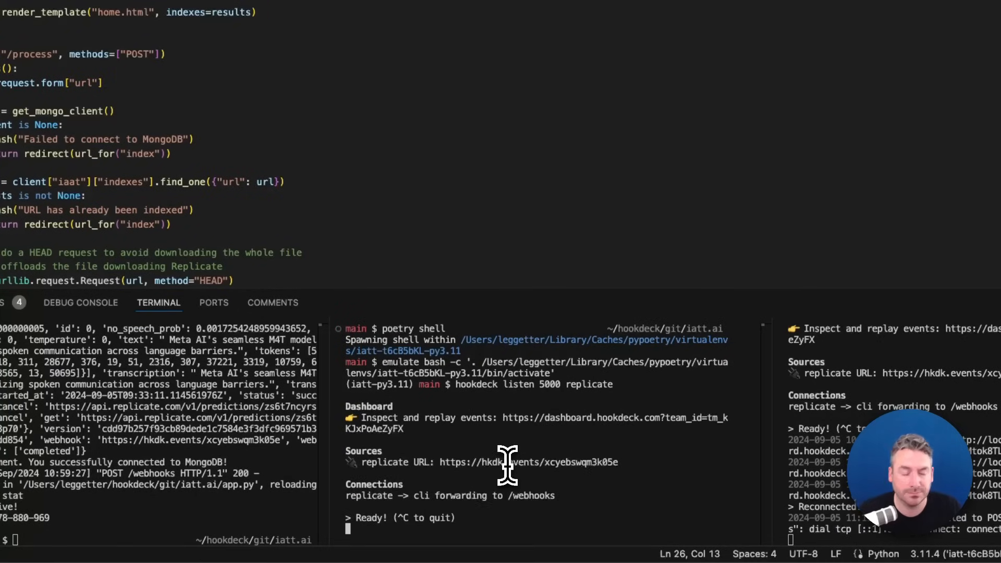
key("cmd+tab")
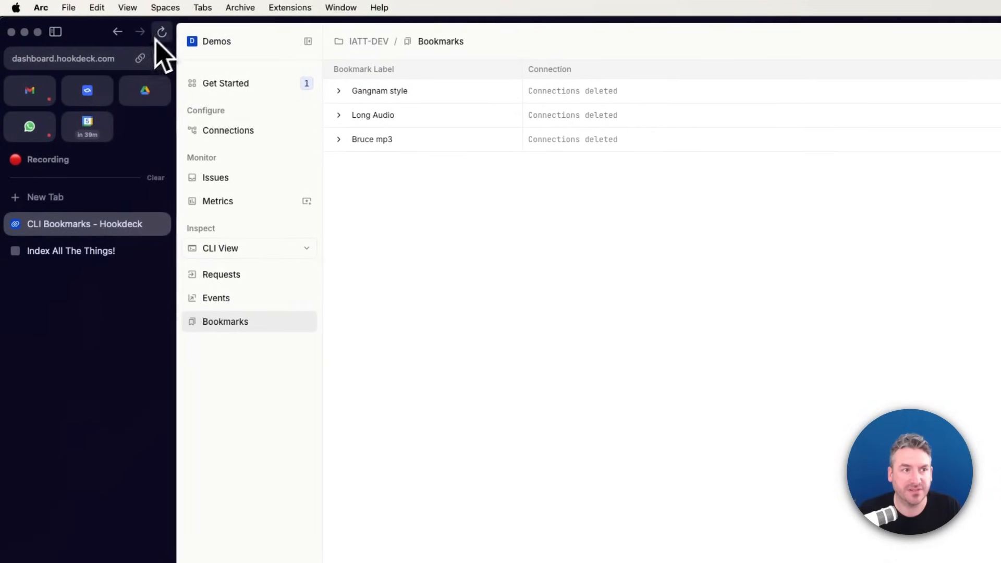
Step: Reload the bookmarks, check the VS Code terminal, and replay Gangnam style on CLI
left_click(163, 32)
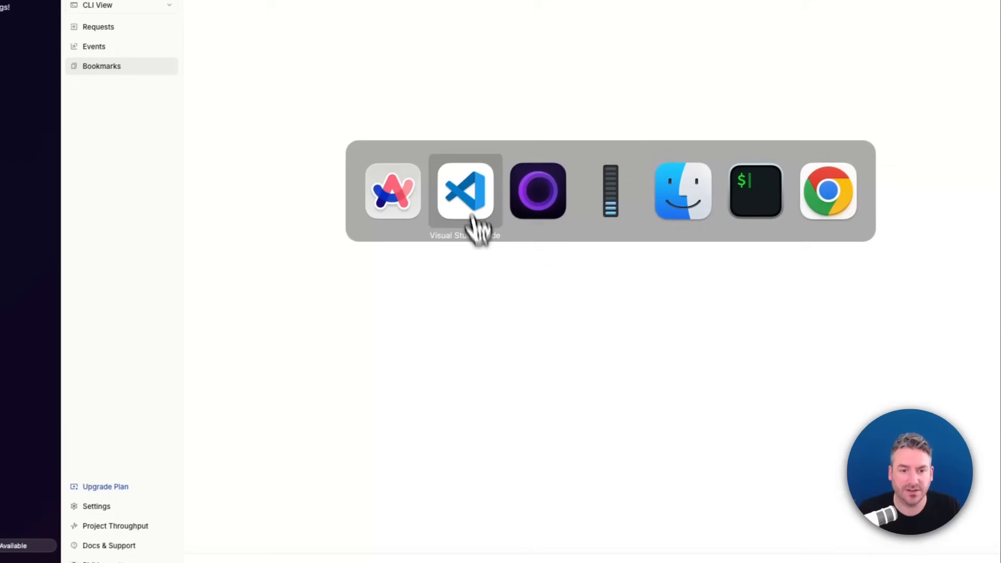
left_click(465, 191)
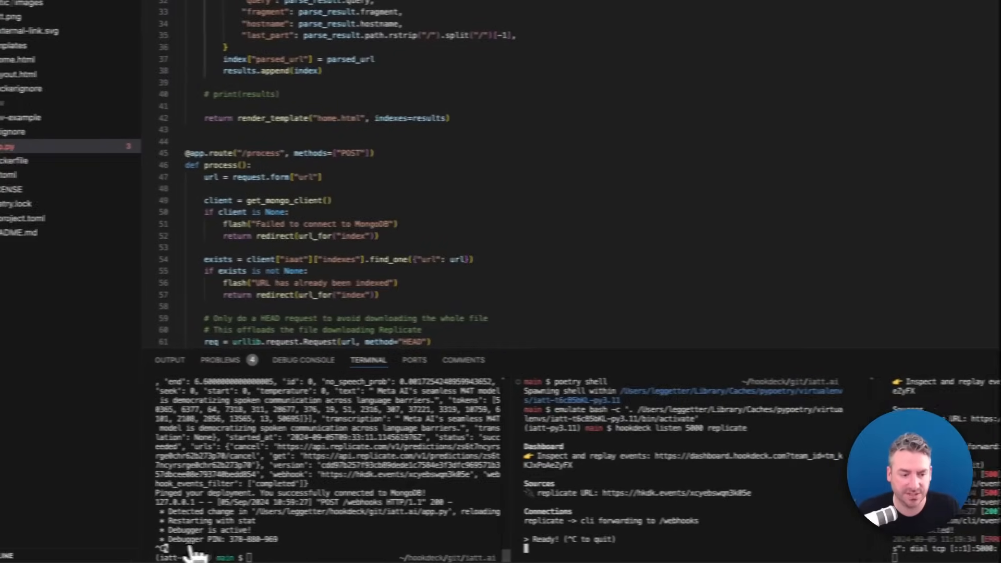
key("cmd+tab")
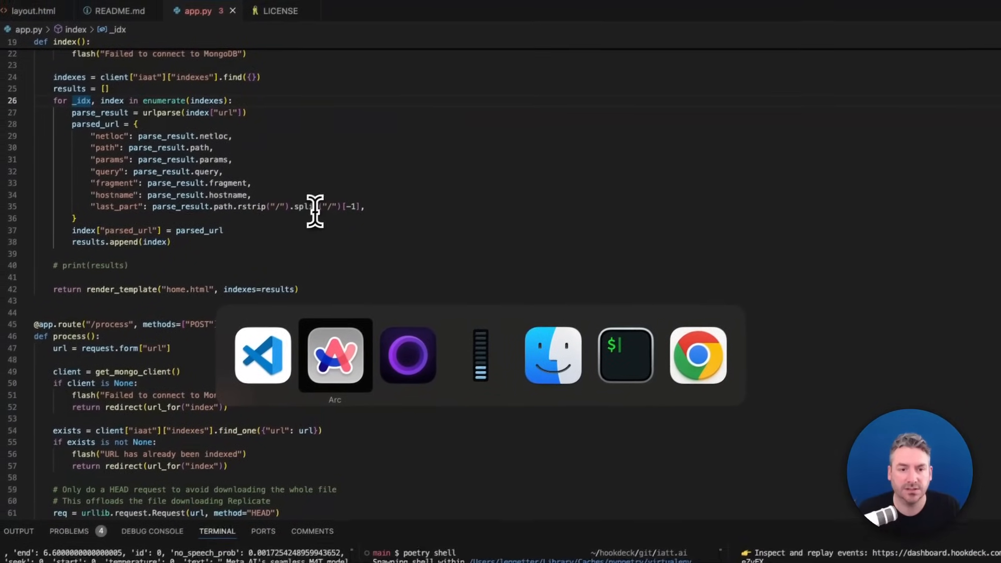
left_click(335, 355)
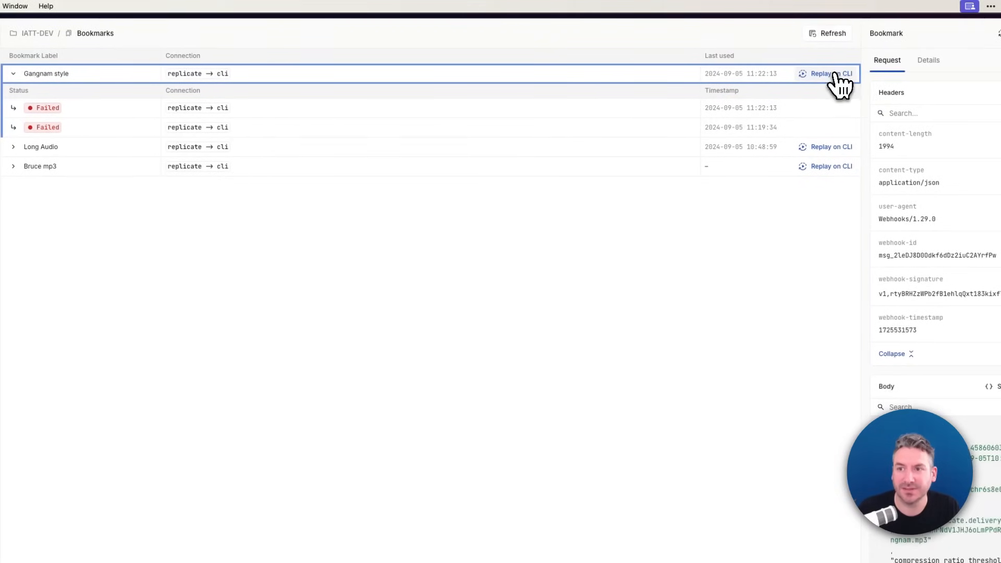
Step: Replay the Gangnam style bookmark on CLI once more
left_click(831, 73)
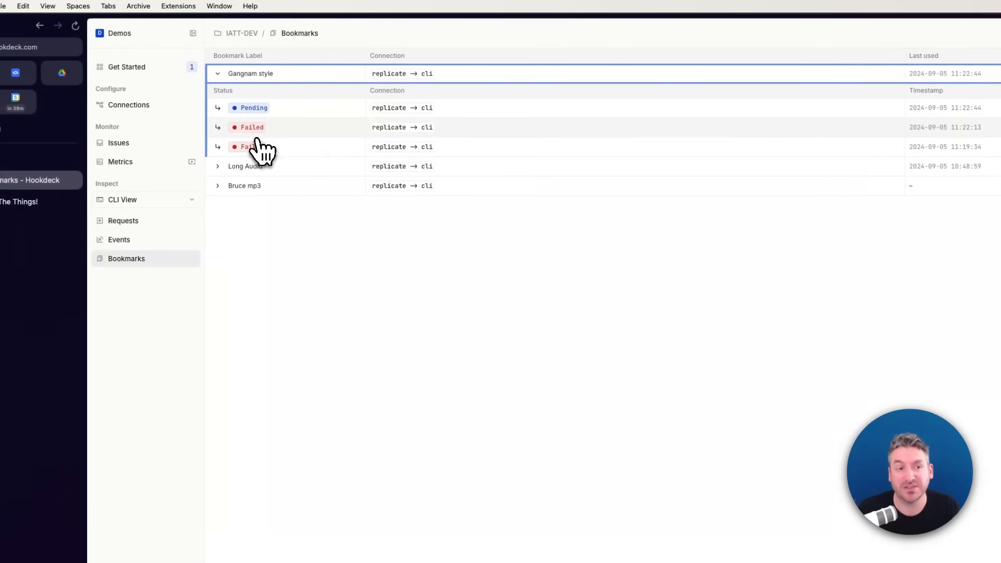